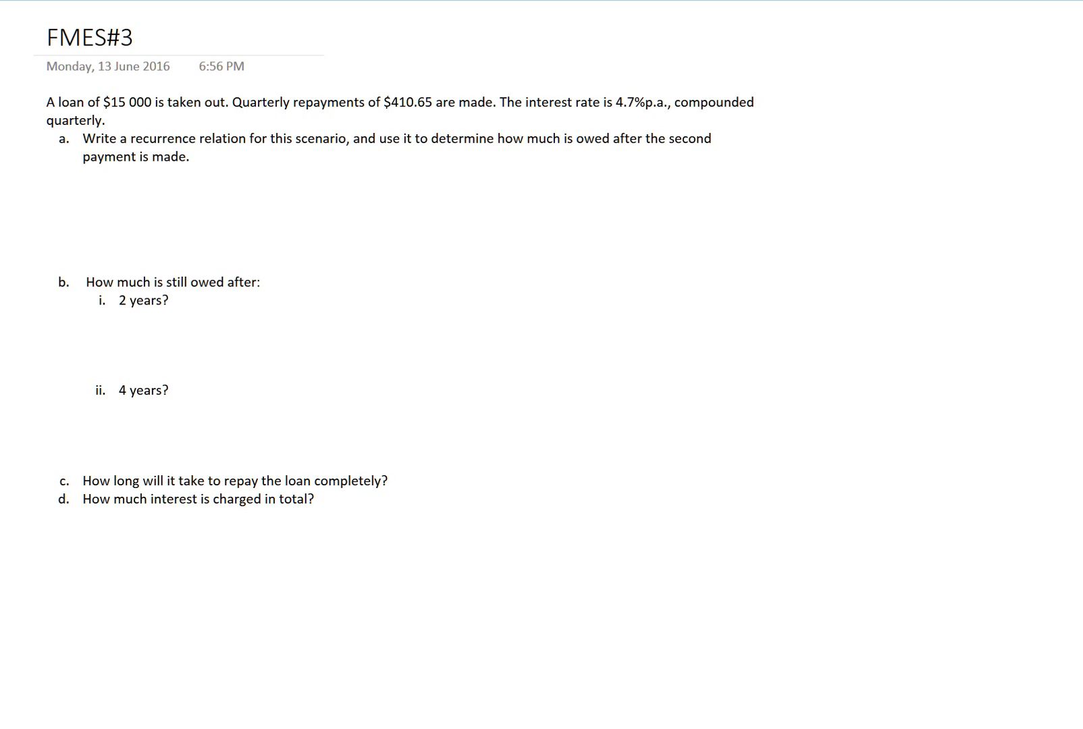
{"action": "mouse_move", "coordinate": [135, 174]}
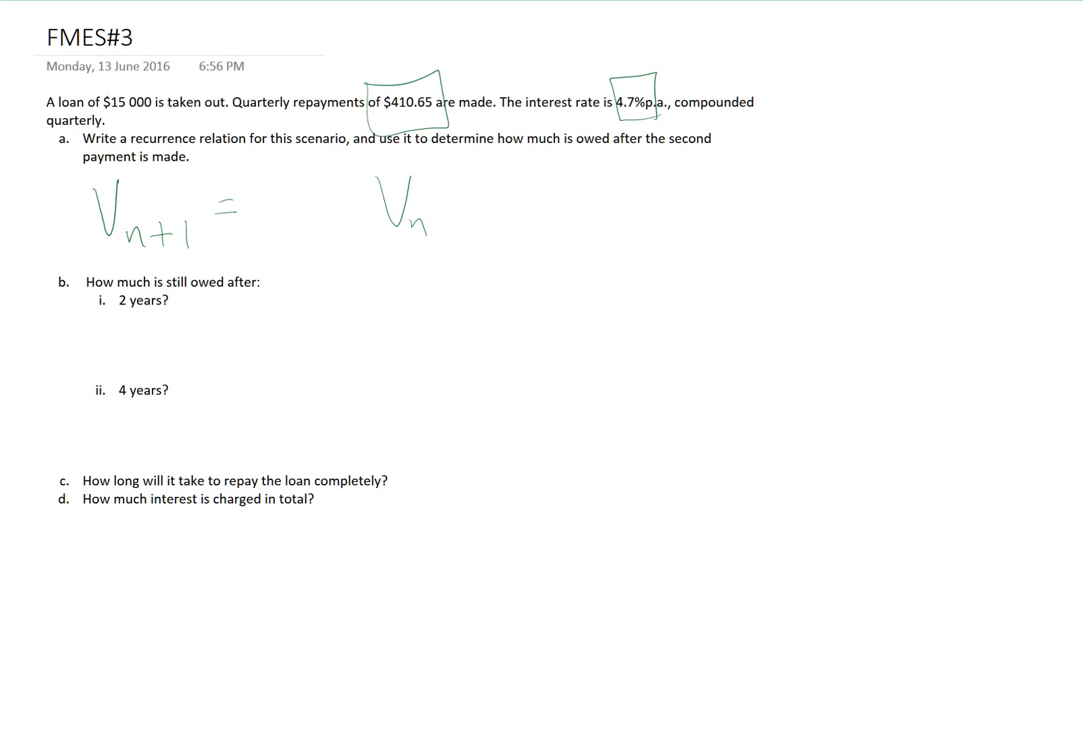
{"action": "mouse_move", "coordinate": [357, 201]}
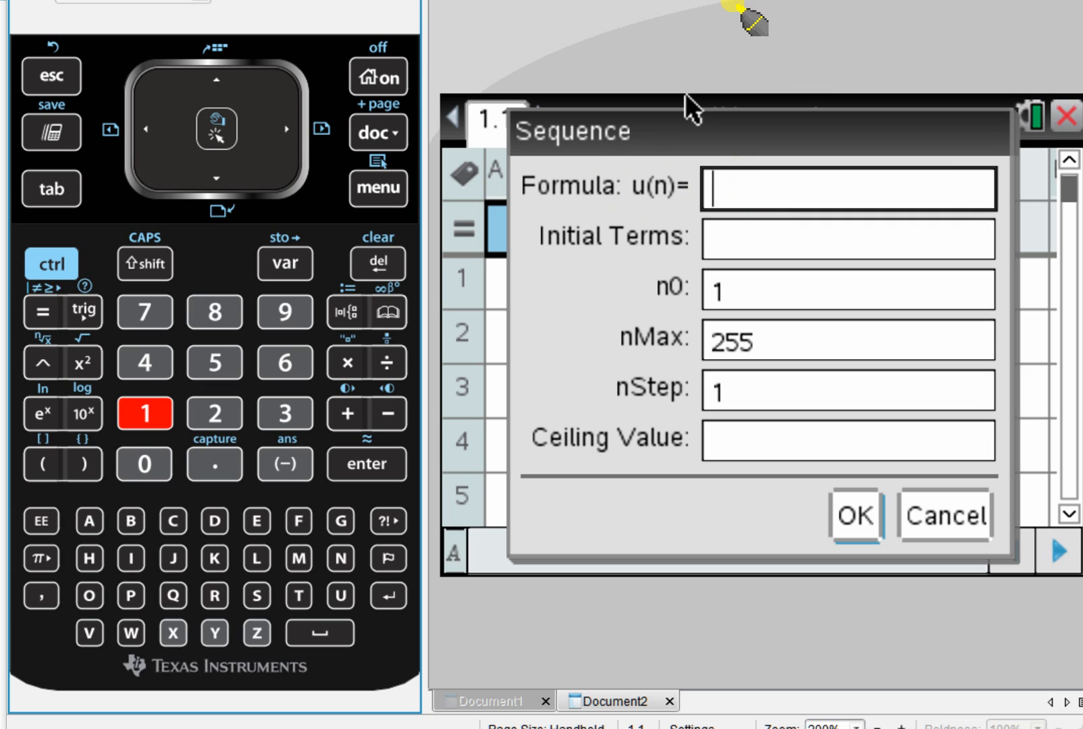
{"action": "mouse_move", "coordinate": [763, 186]}
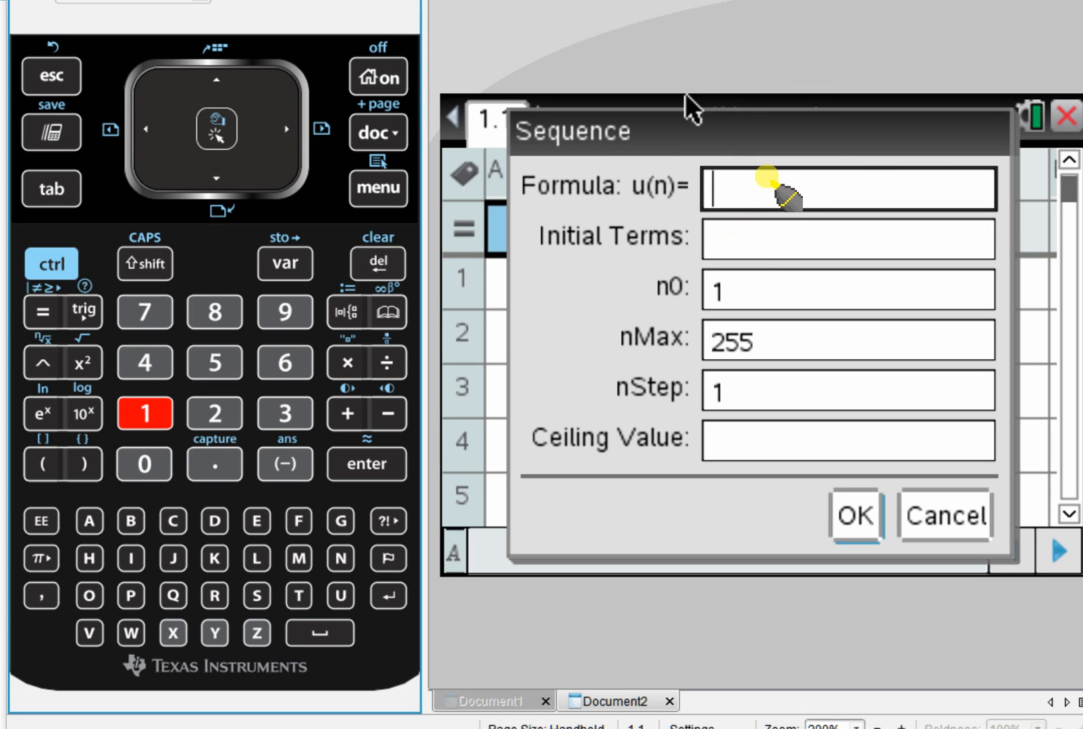
{"action": "mouse_move", "coordinate": [987, 239]}
{"action": "type", "text": "(1+4.7/4/100)"}
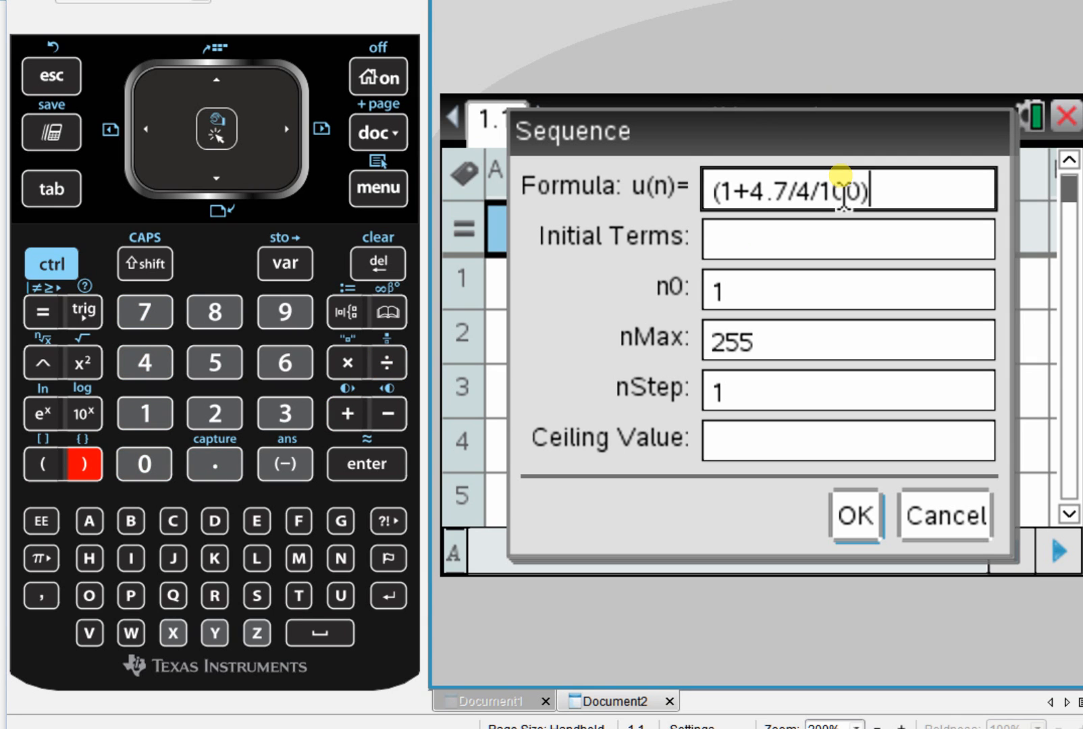
Step: Enter the recurrence u(n)=(1+4.7/4/100)*u(n-1)-410.65 in the sequence dialog
{"action": "left_click", "coordinate": [347, 363]}
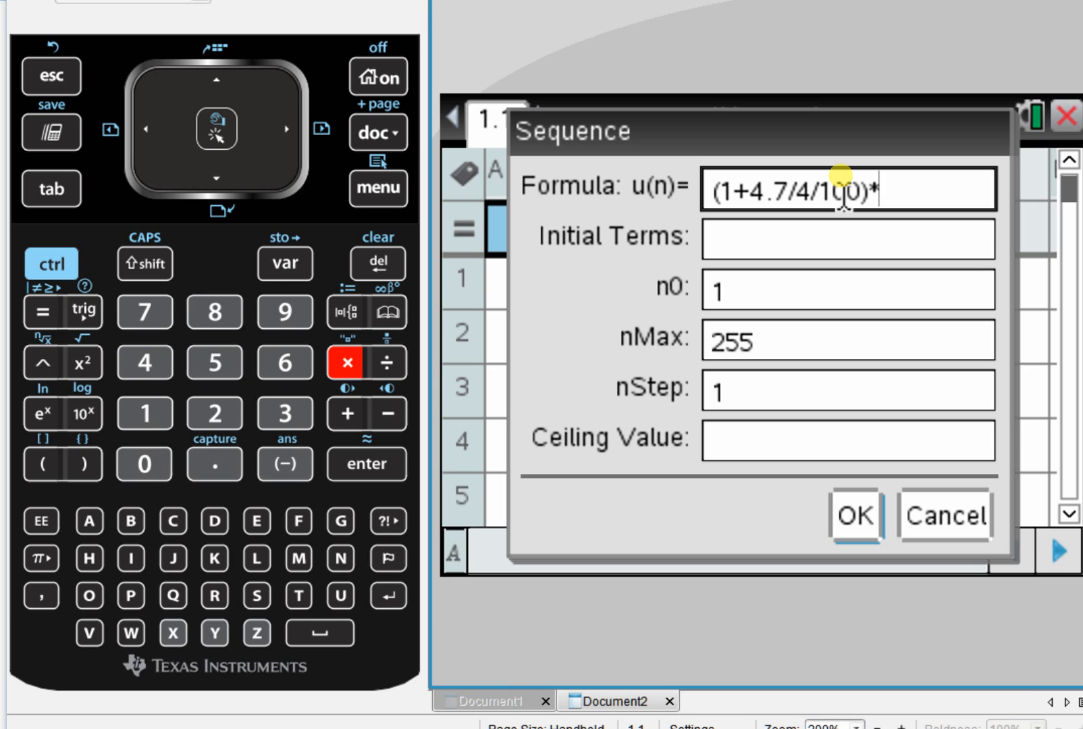
{"action": "type", "text": "u(n−1"}
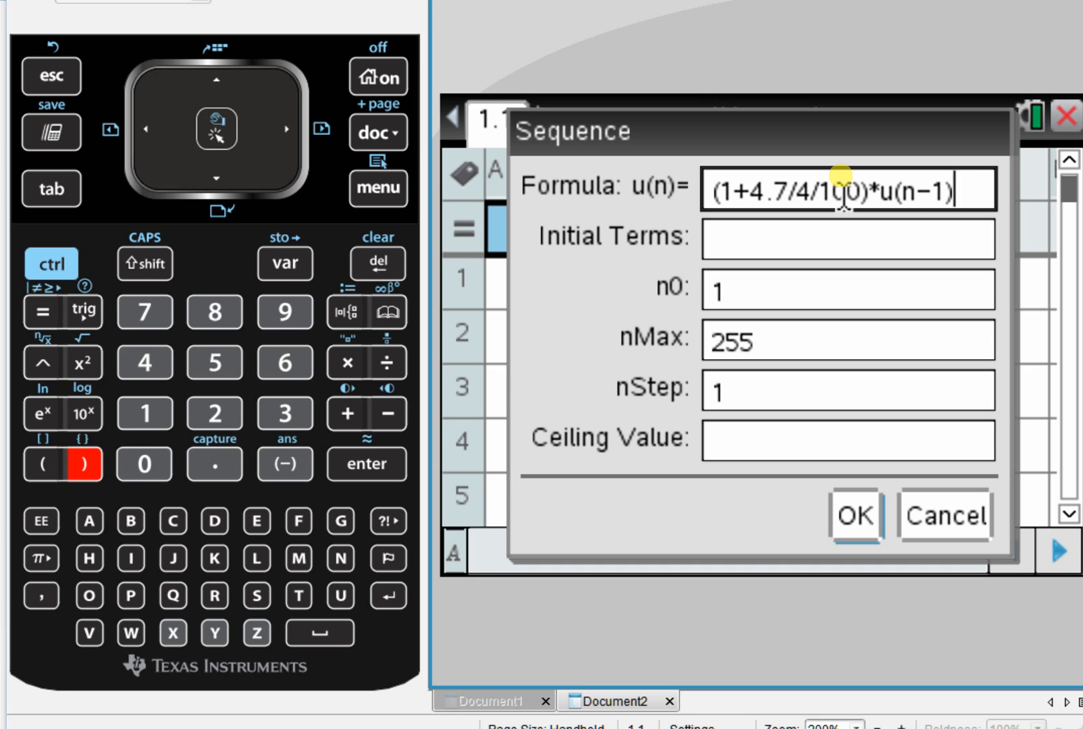
{"action": "left_click", "coordinate": [386, 414]}
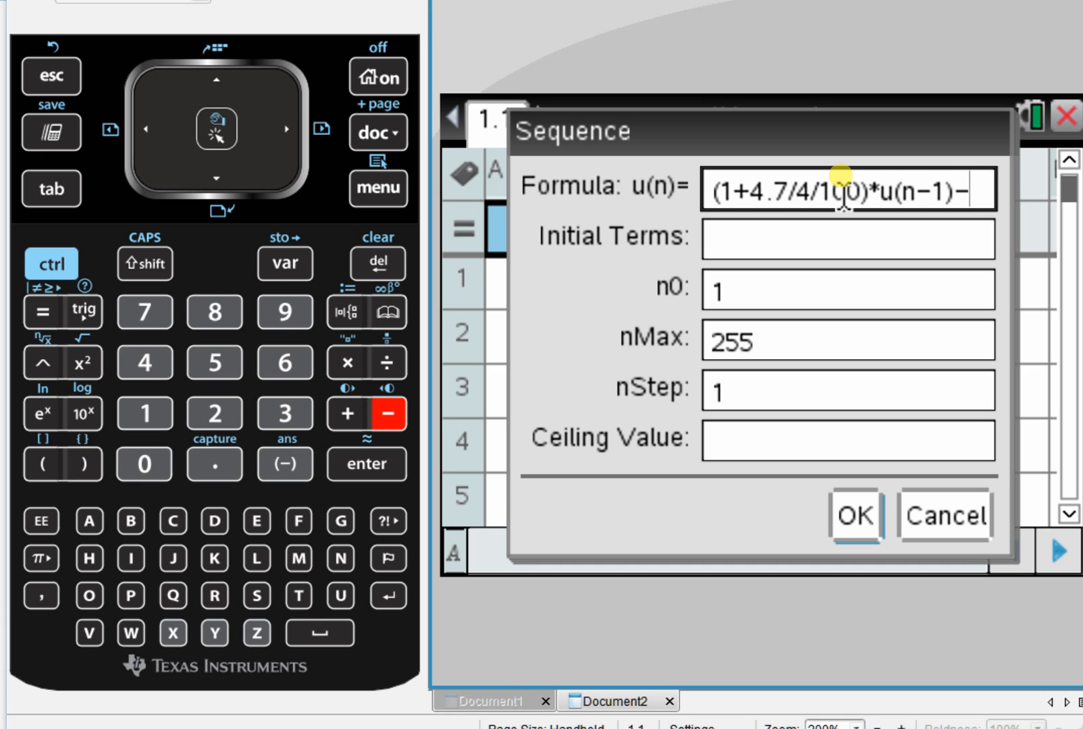
{"action": "left_click", "coordinate": [282, 362]}
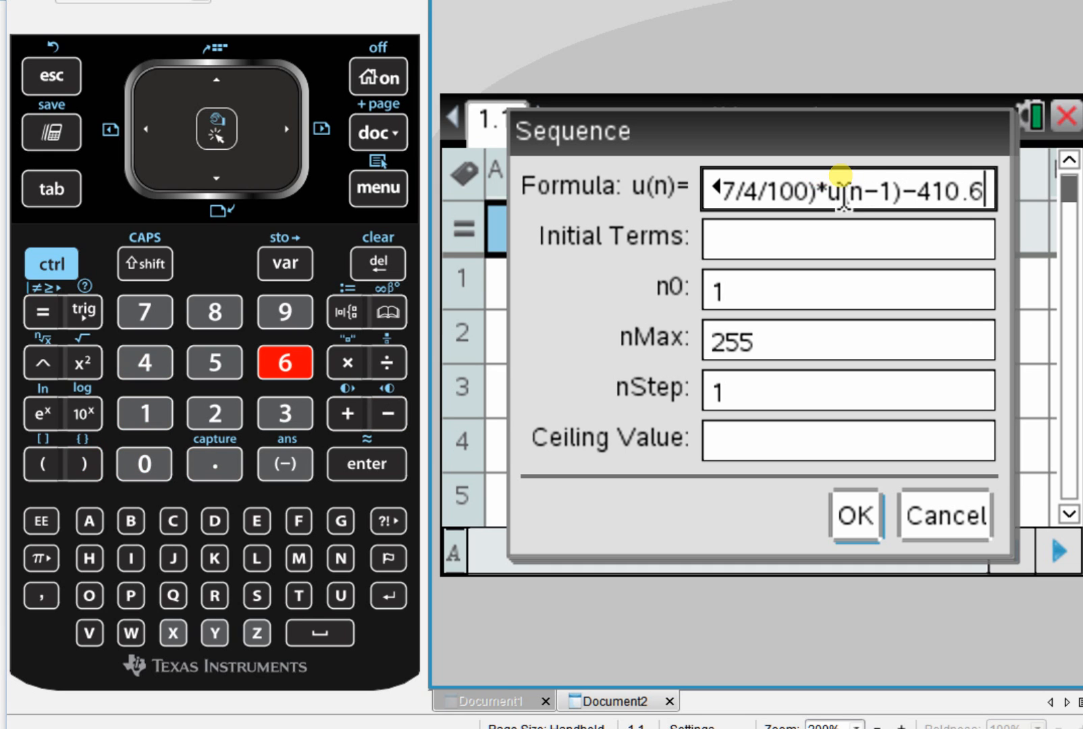
{"action": "type", "text": "5"}
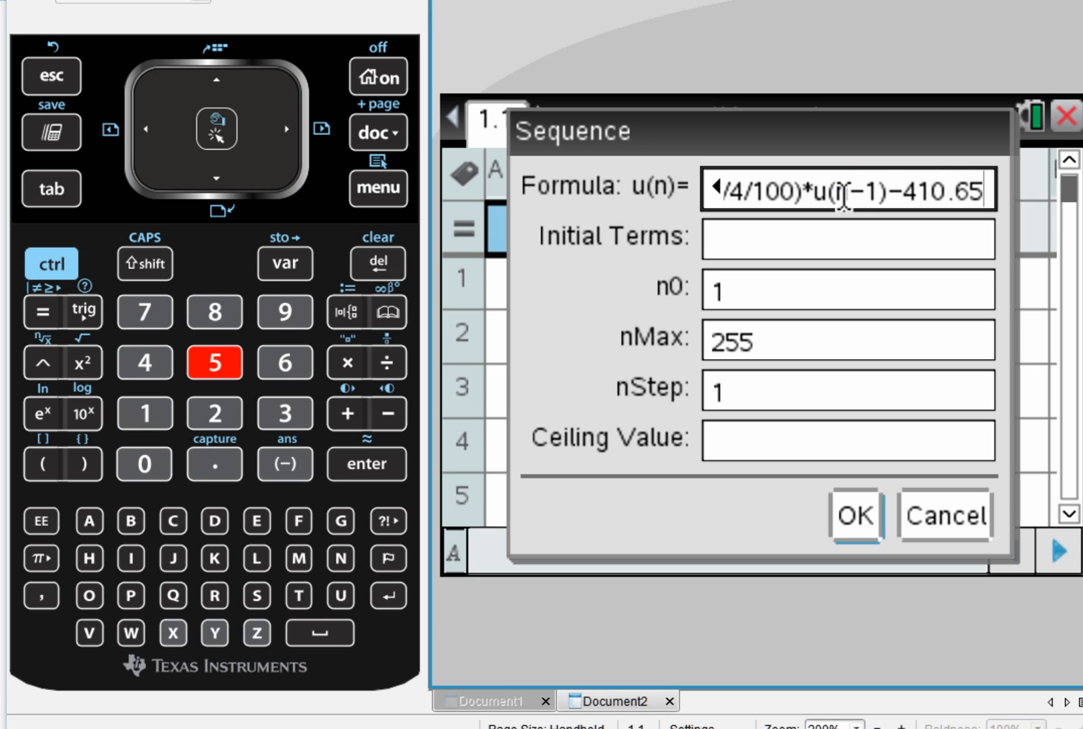
Step: Set initial term 15000, starting index 0 and nMax 2, and confirm the sequence
{"action": "left_click", "coordinate": [846, 239]}
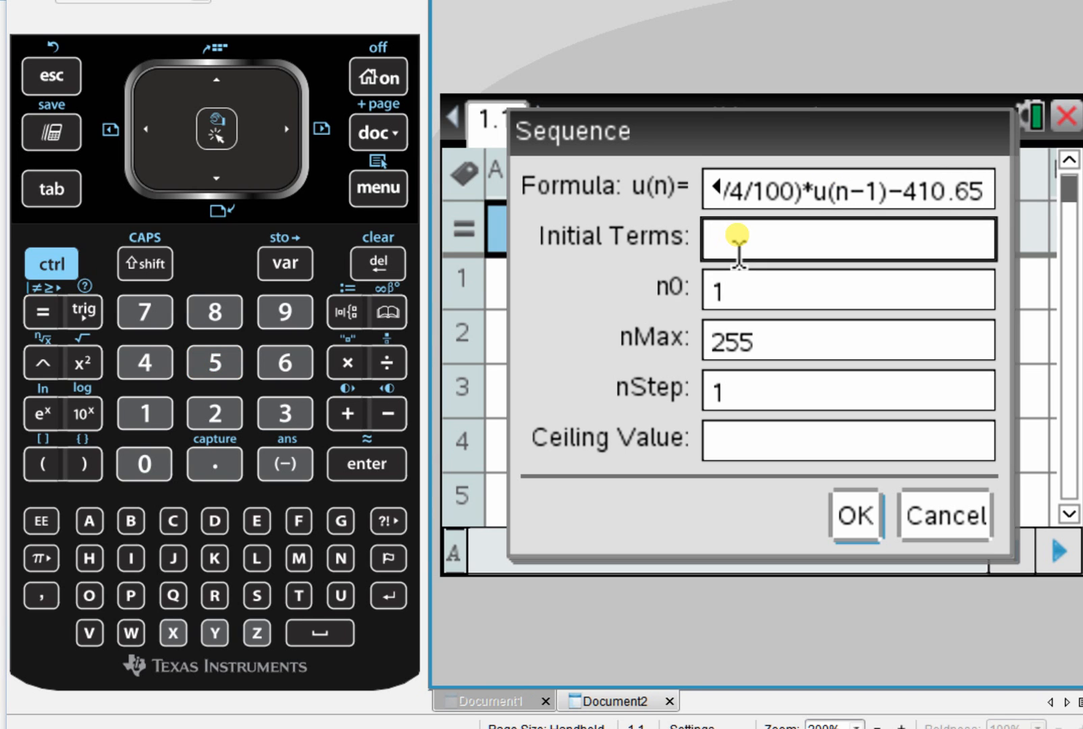
{"action": "type", "text": "1500"}
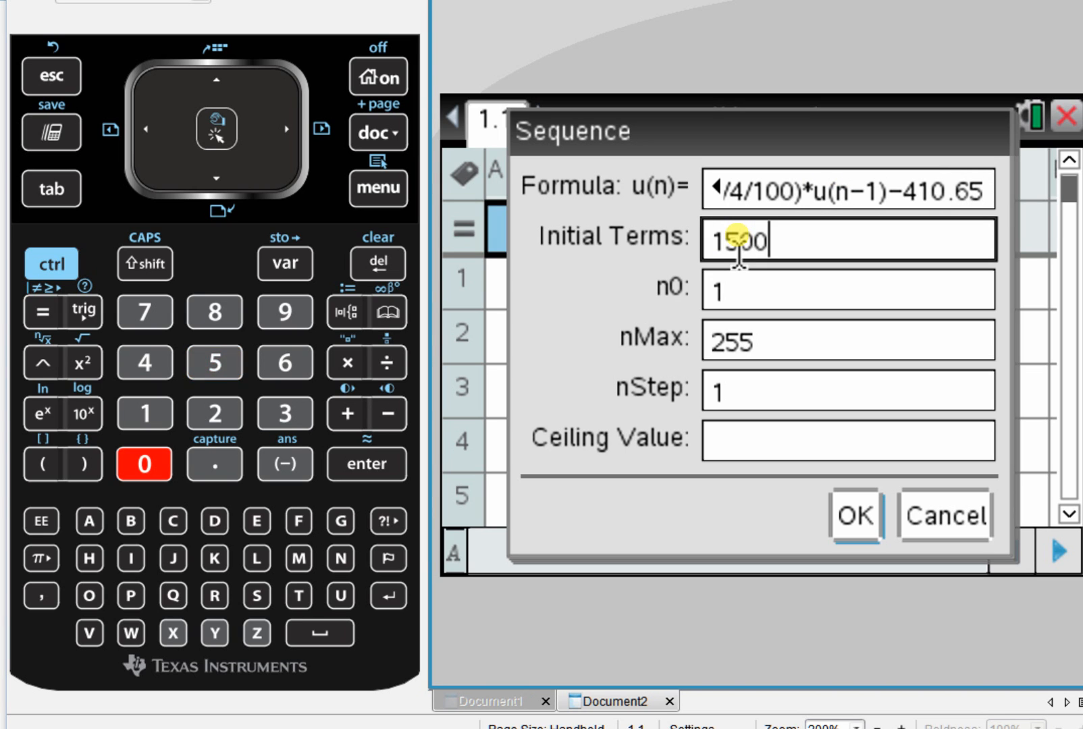
{"action": "type", "text": "0"}
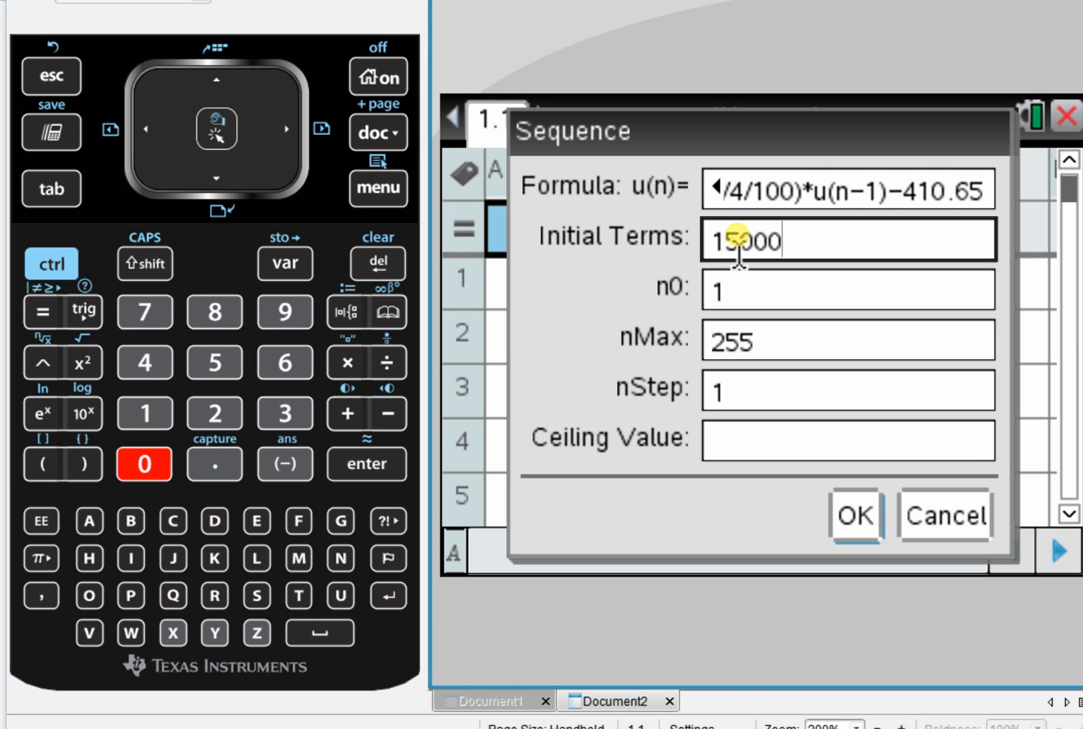
{"action": "left_click", "coordinate": [847, 290]}
{"action": "type", "text": "0"}
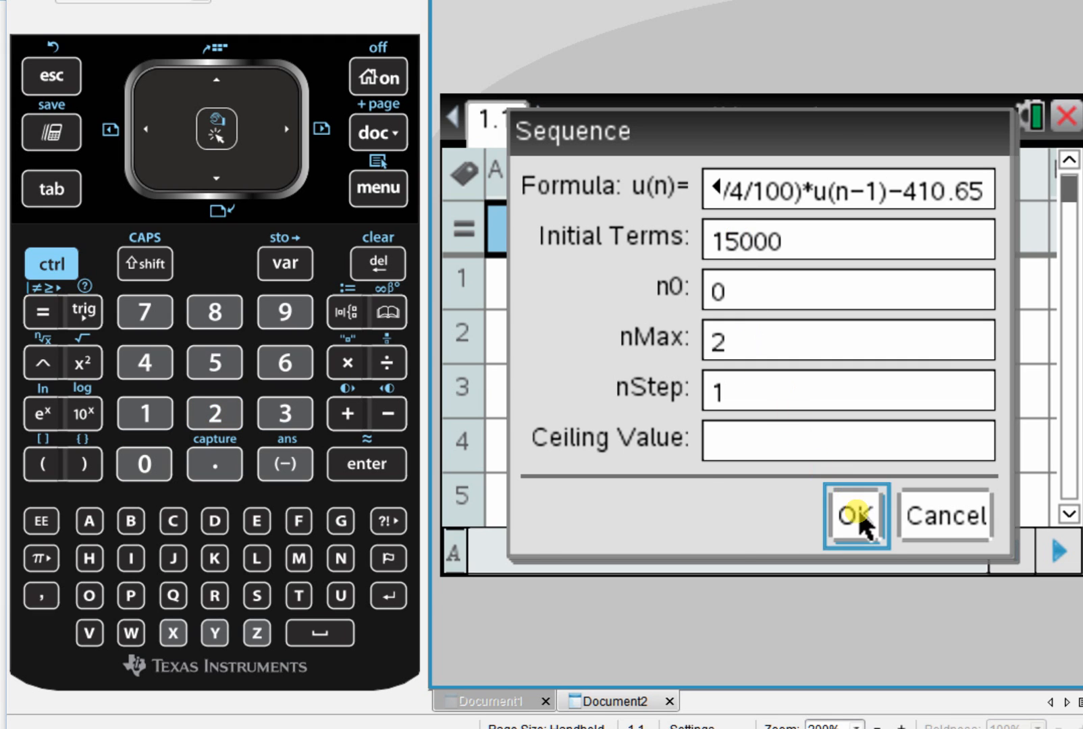
{"action": "left_click", "coordinate": [854, 516]}
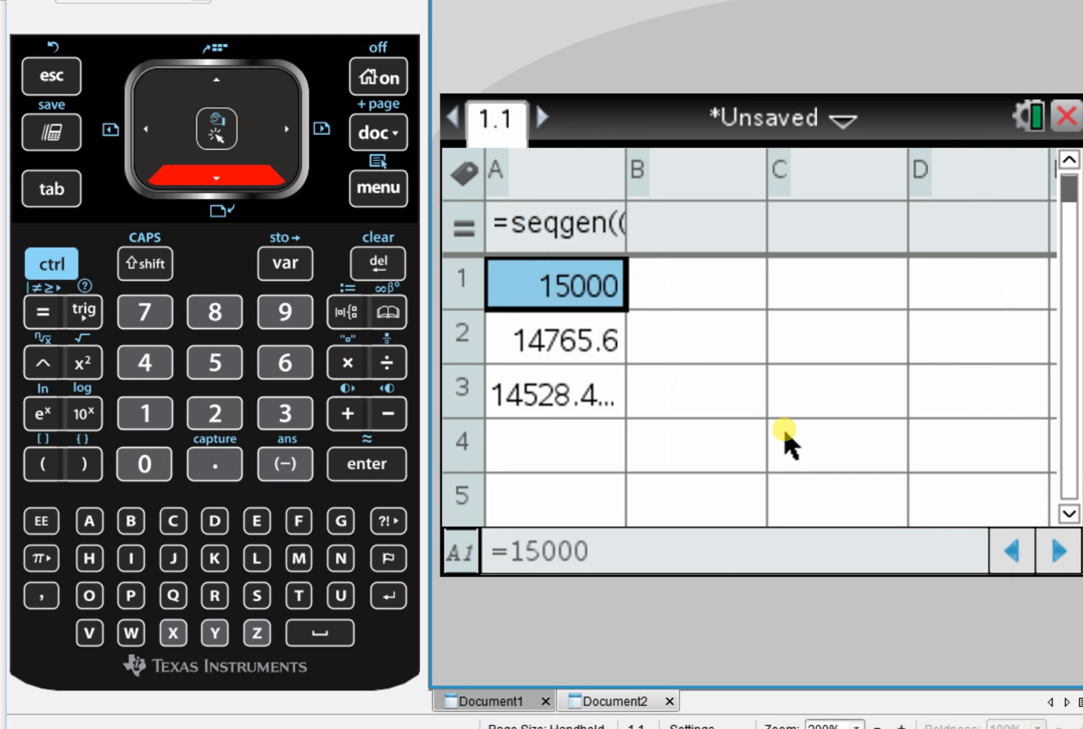
Step: Insert Calculator page 1.2 after the spreadsheet
{"action": "left_click", "coordinate": [552, 393]}
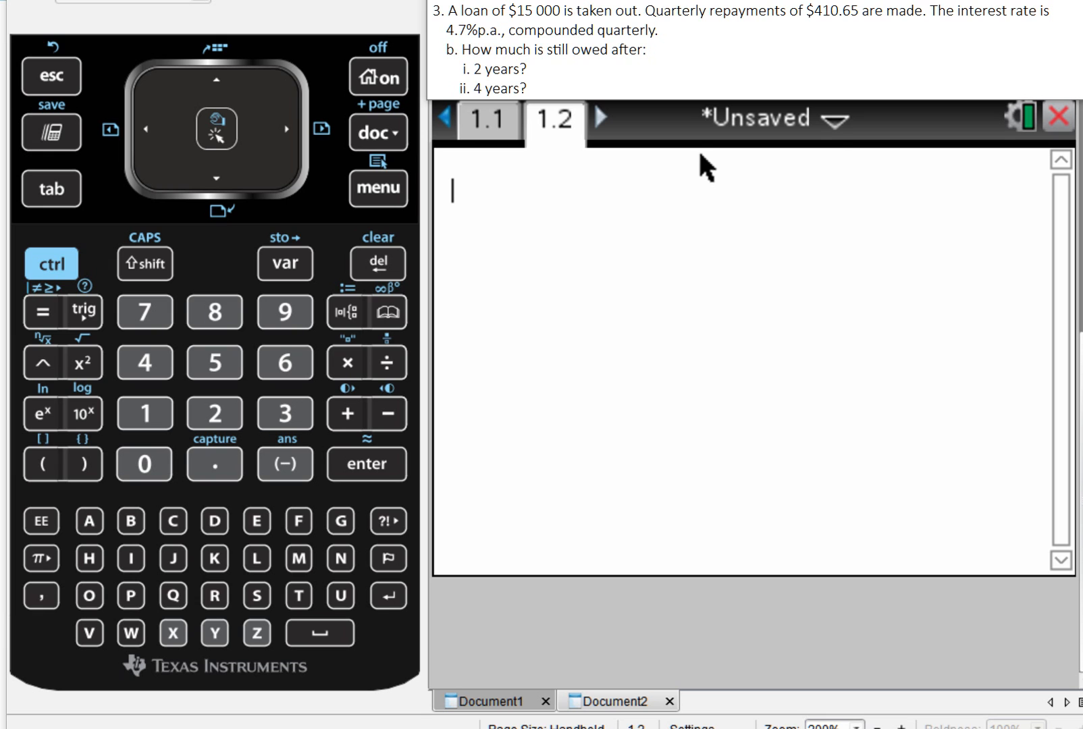
Step: Open Finance Solver and enter Pmt -410.65 with PpY 4 and CpY 4
{"action": "left_click", "coordinate": [378, 188]}
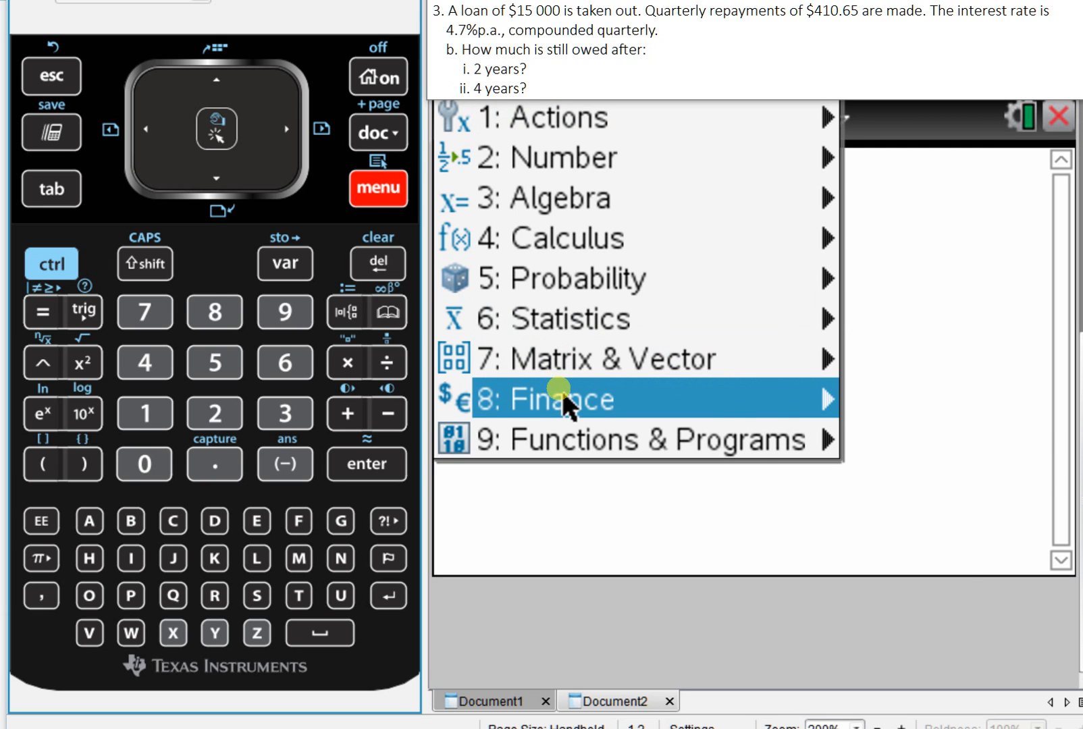
{"action": "left_click", "coordinate": [566, 399]}
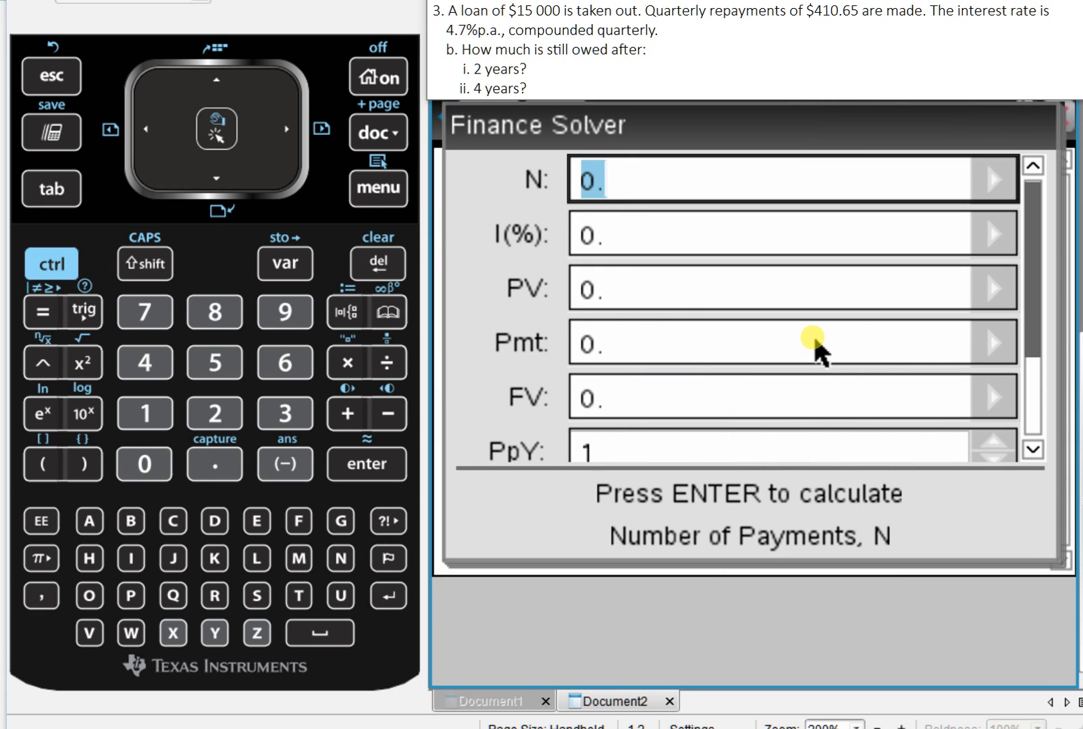
{"action": "mouse_move", "coordinate": [769, 336]}
{"action": "type", "text": "15000"}
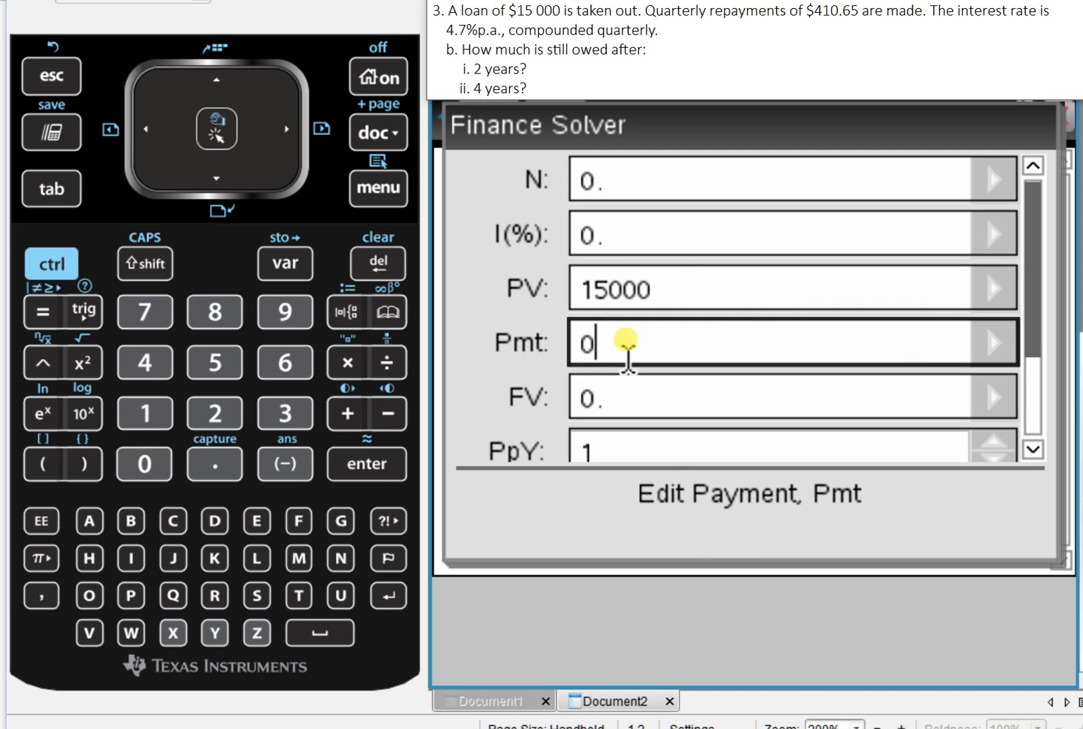
{"action": "left_click", "coordinate": [144, 362]}
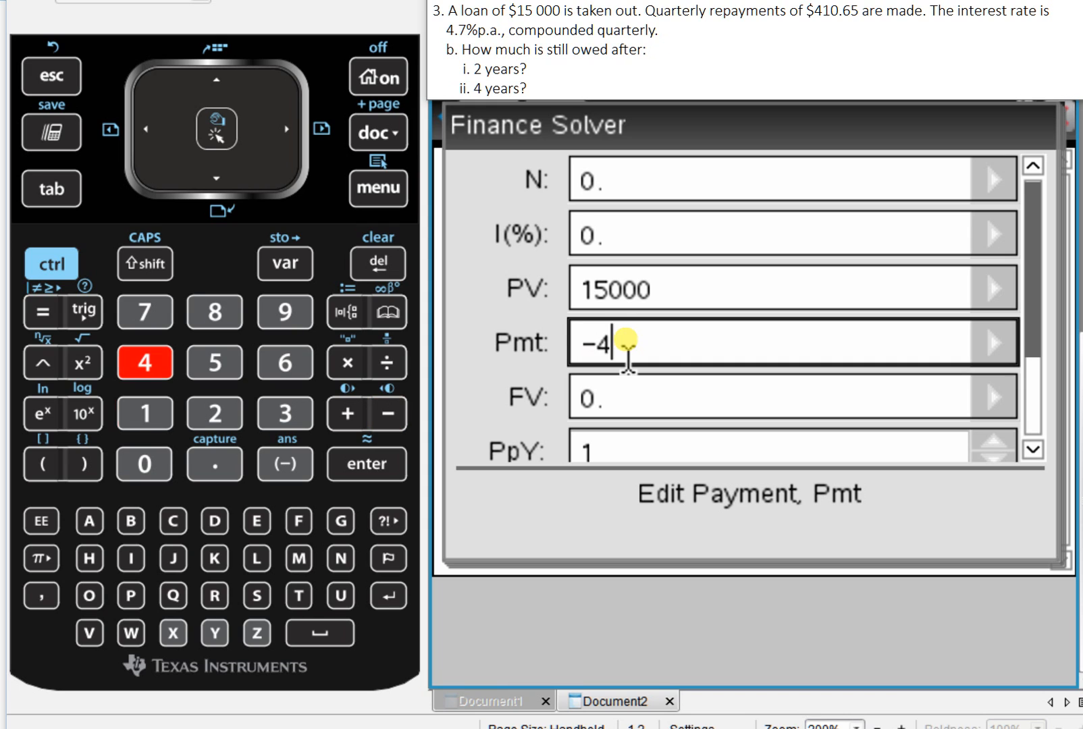
{"action": "type", "text": "10.65"}
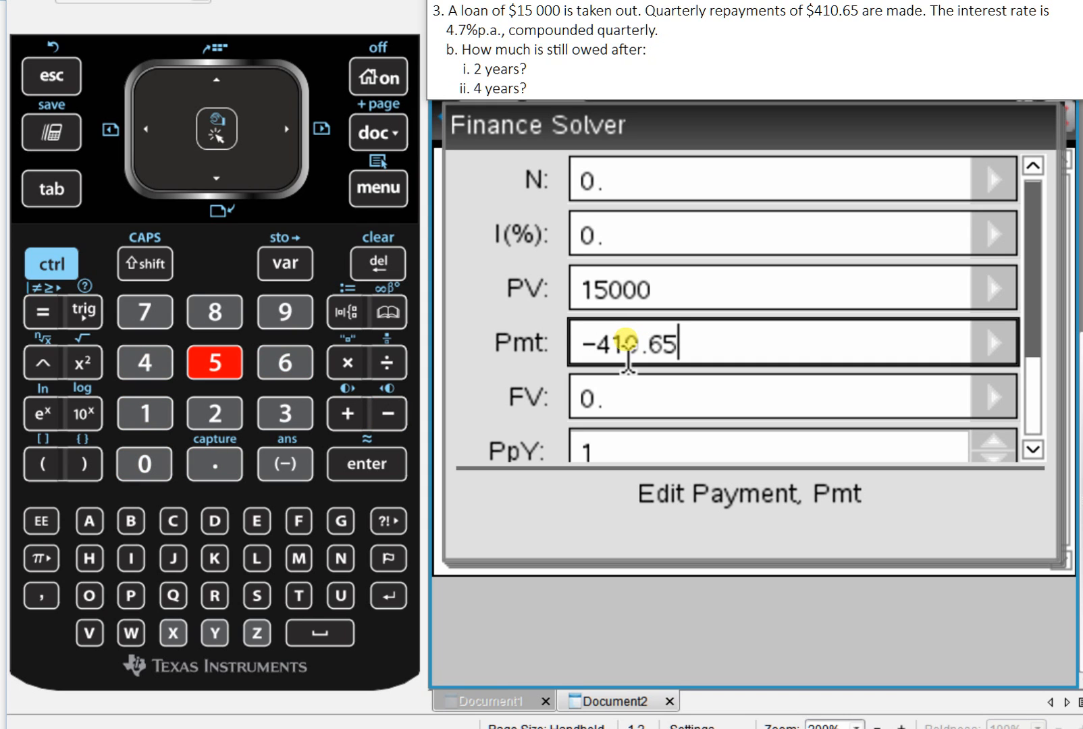
{"action": "mouse_move", "coordinate": [600, 504]}
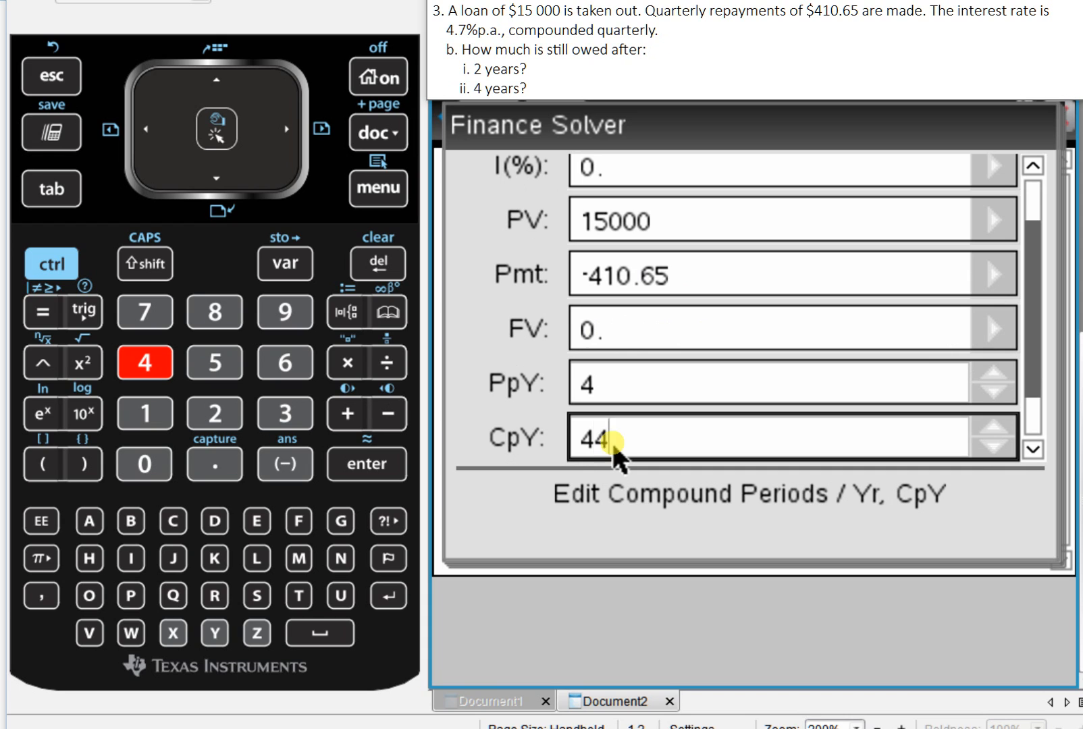
{"action": "key", "text": "backspace"}
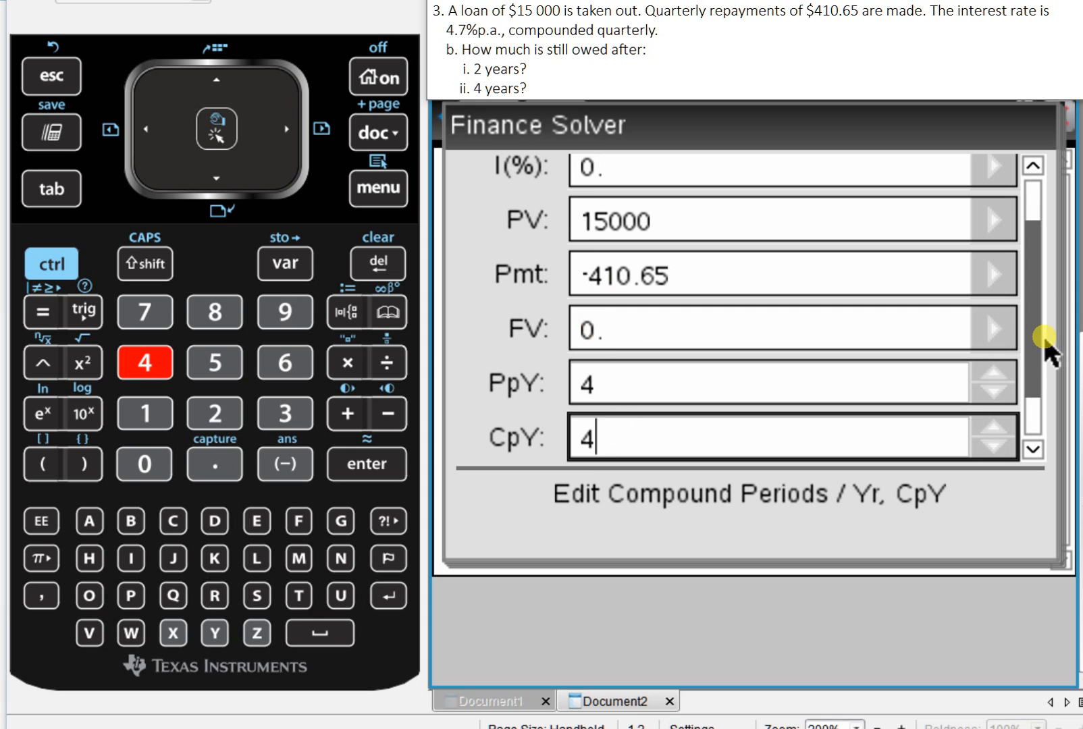
{"action": "scroll", "scroll_direction": "up", "scroll_amount": 3}
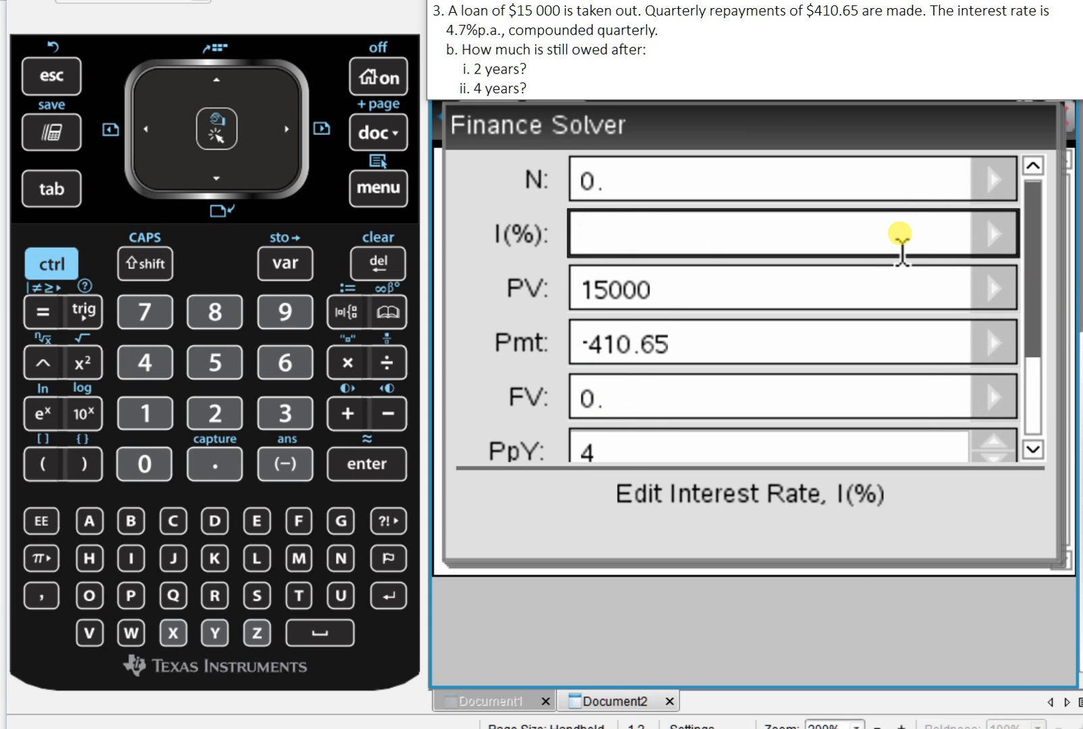
Step: Enter I(%) 4.7 and N 2*4, then solve for FV -13045.84
{"action": "type", "text": "4.7"}
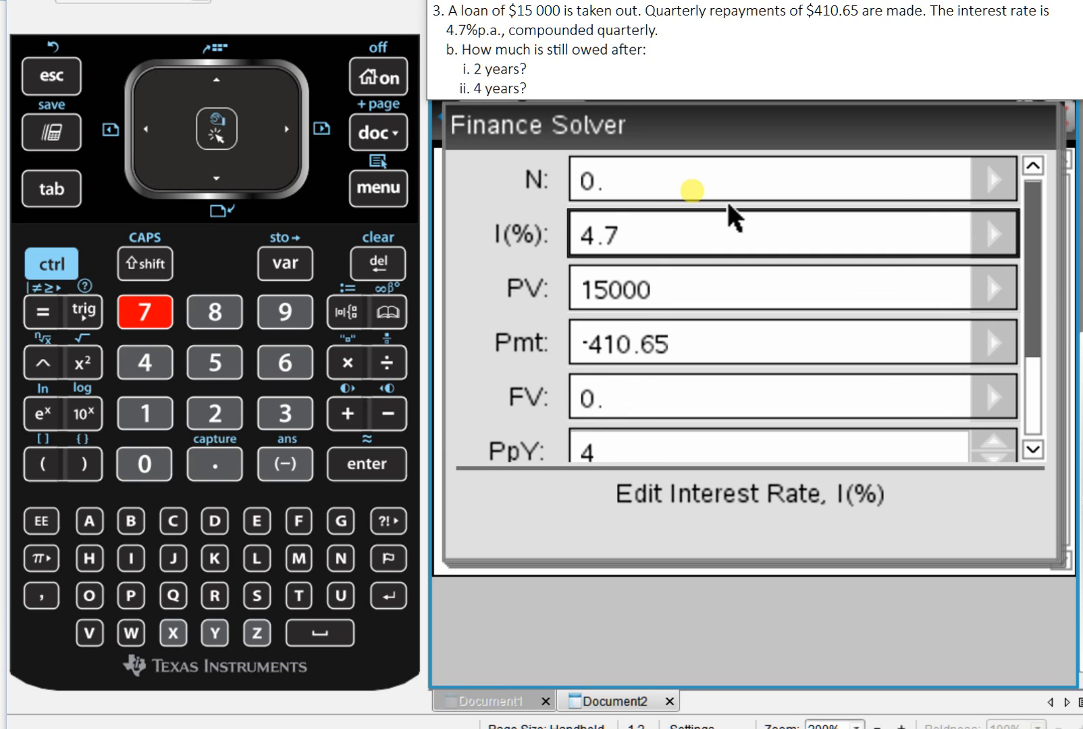
{"action": "left_click", "coordinate": [691, 180]}
{"action": "type", "text": "2*4"}
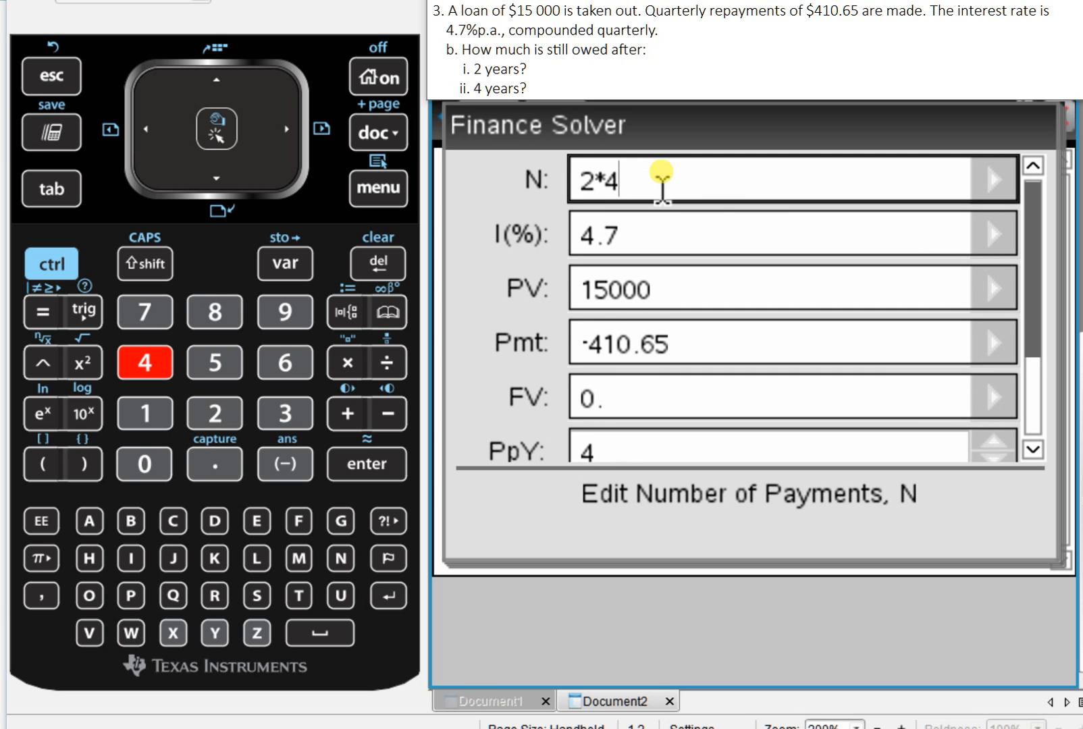
{"action": "key", "text": "enter"}
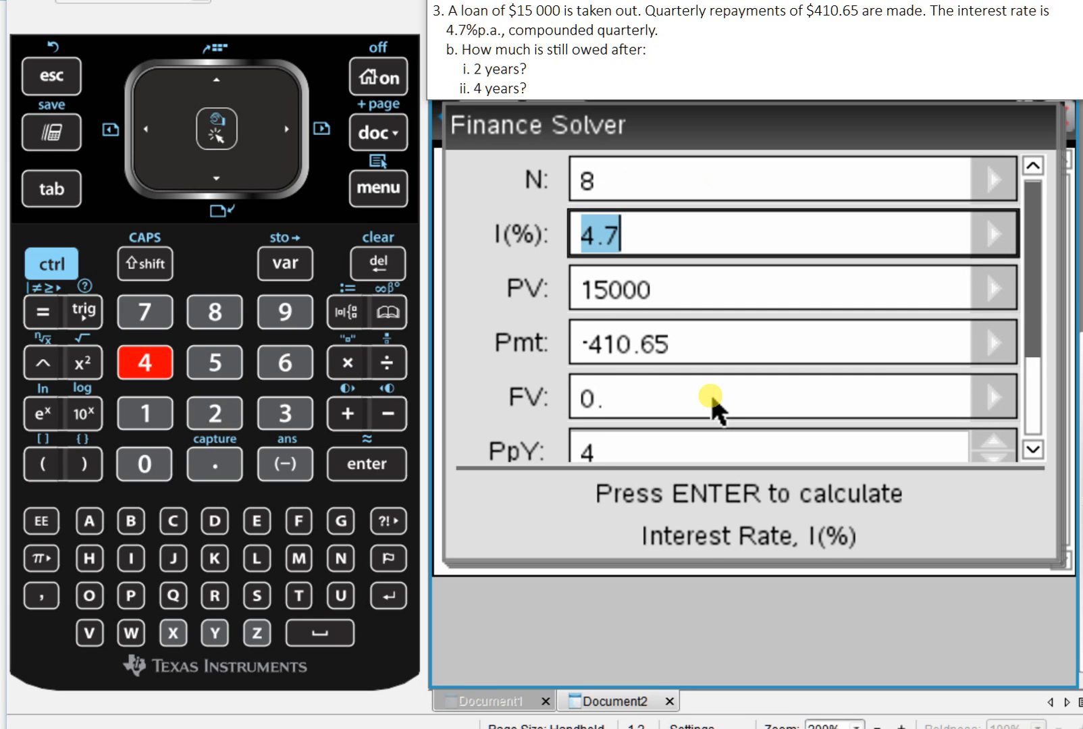
{"action": "left_click", "coordinate": [712, 395]}
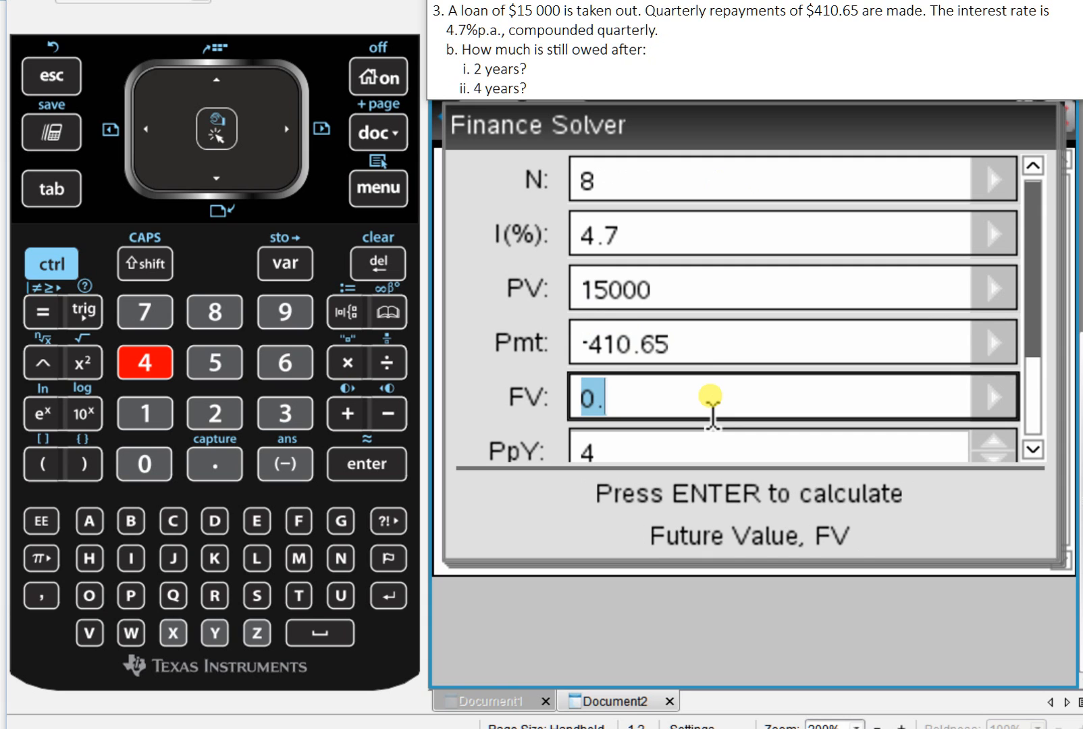
{"action": "key", "text": "enter"}
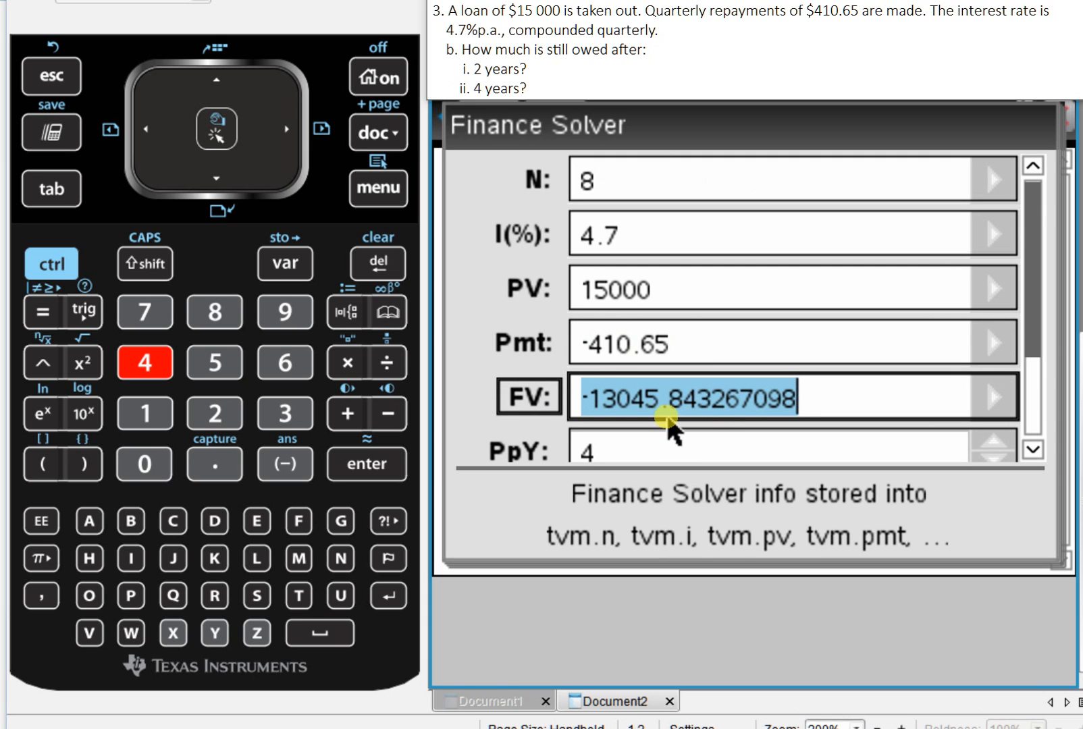
{"action": "mouse_move", "coordinate": [782, 366]}
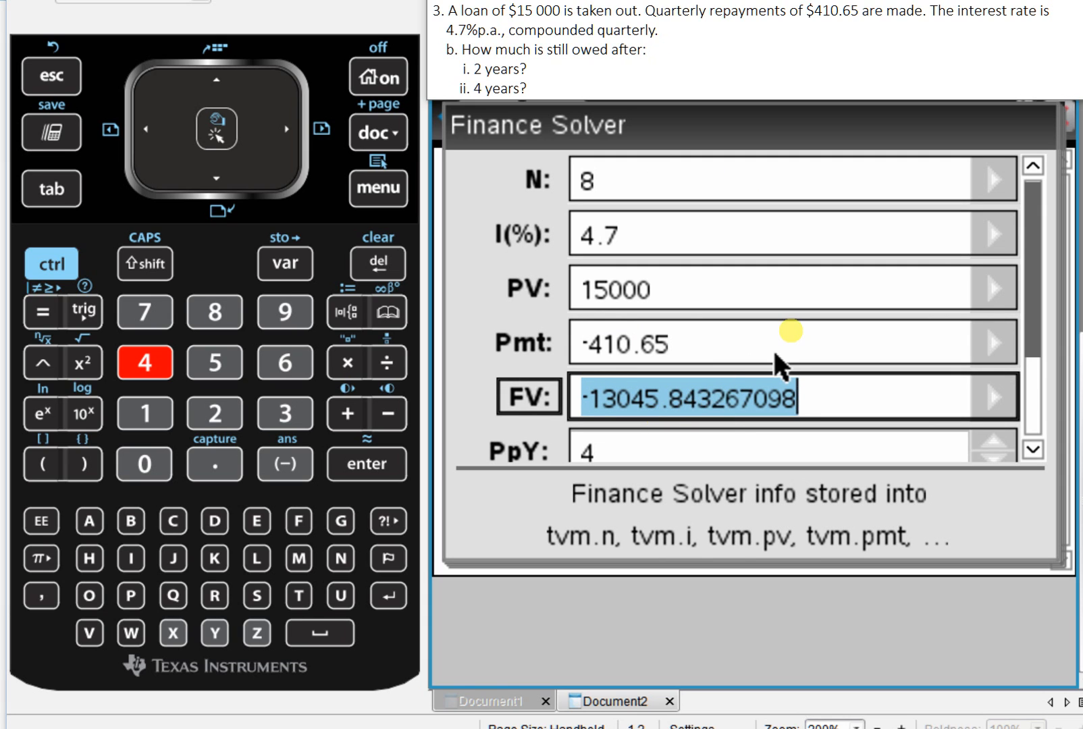
{"action": "mouse_move", "coordinate": [924, 140]}
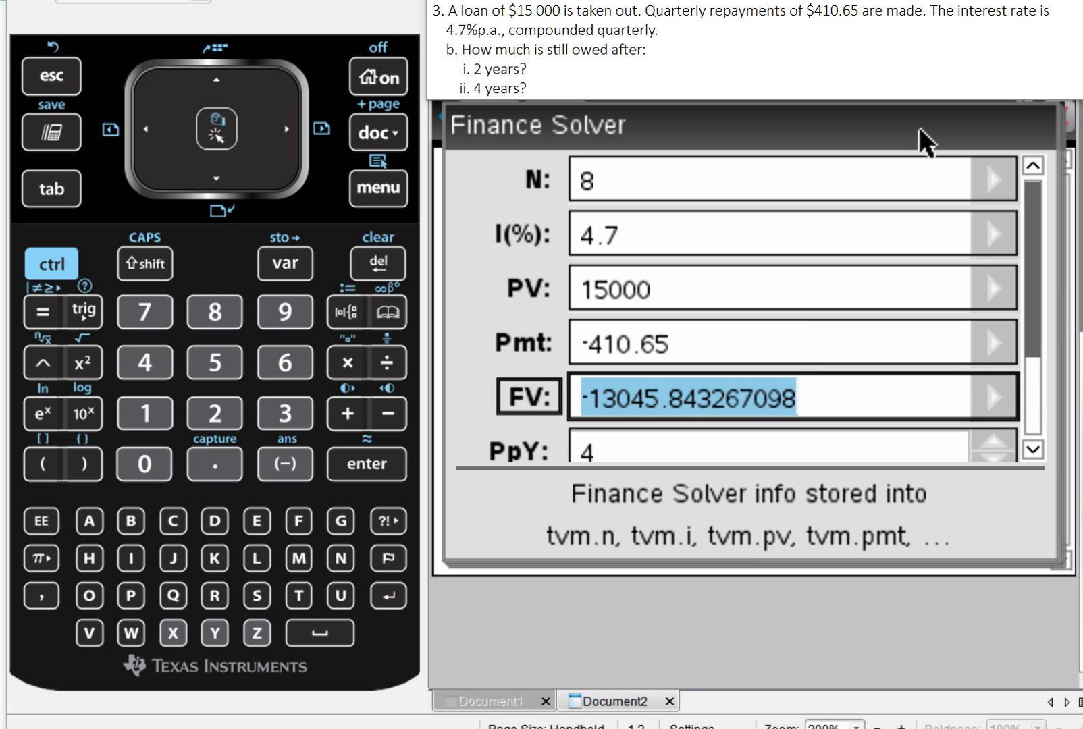
{"action": "mouse_move", "coordinate": [772, 130]}
{"action": "type", "text": "0"}
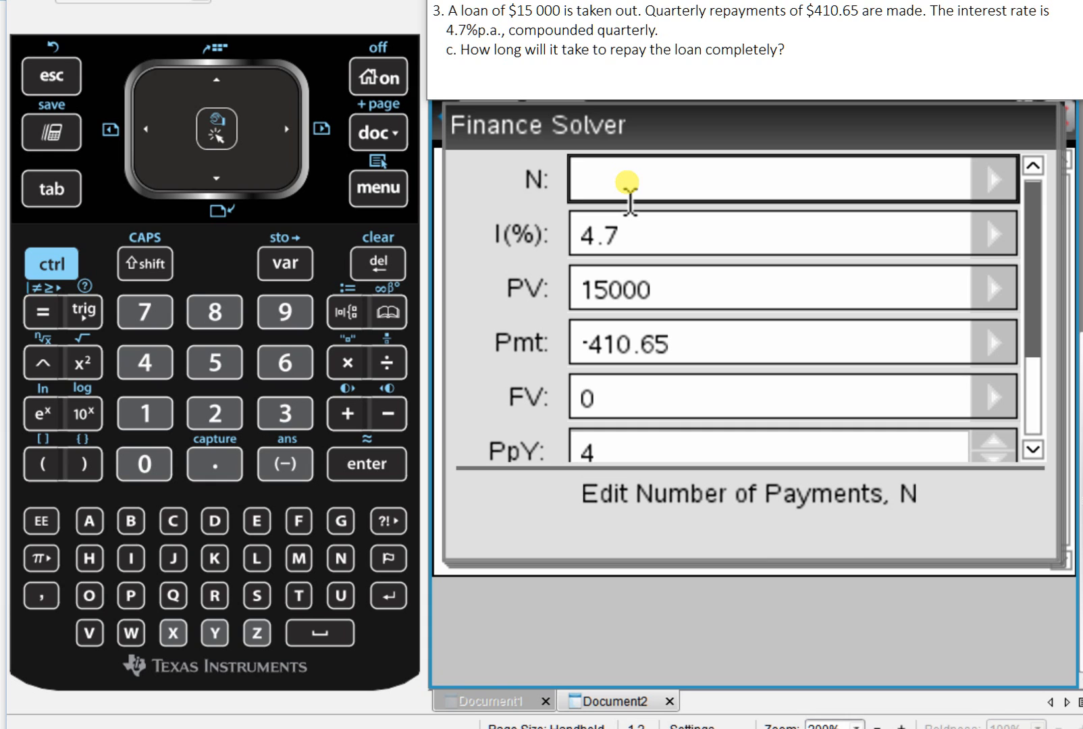
Step: Solve for N with FV 0, giving about 48 quarterly payments
{"action": "key", "text": "enter"}
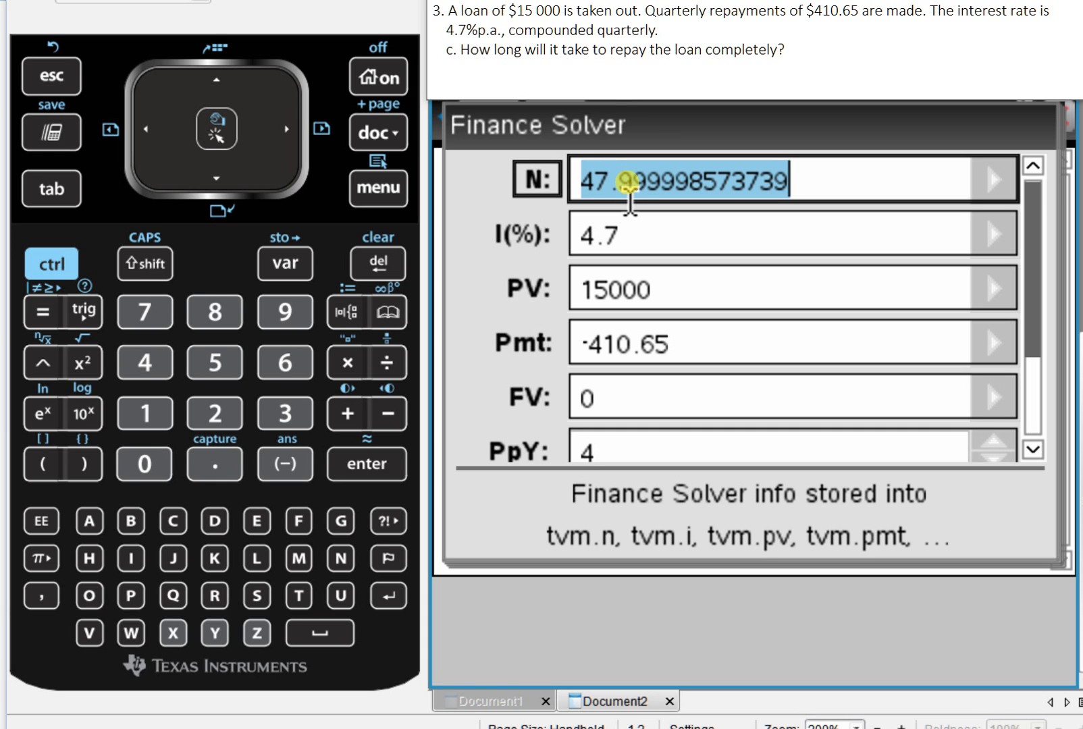
{"action": "mouse_move", "coordinate": [622, 121]}
{"action": "type", "text": "410.65"}
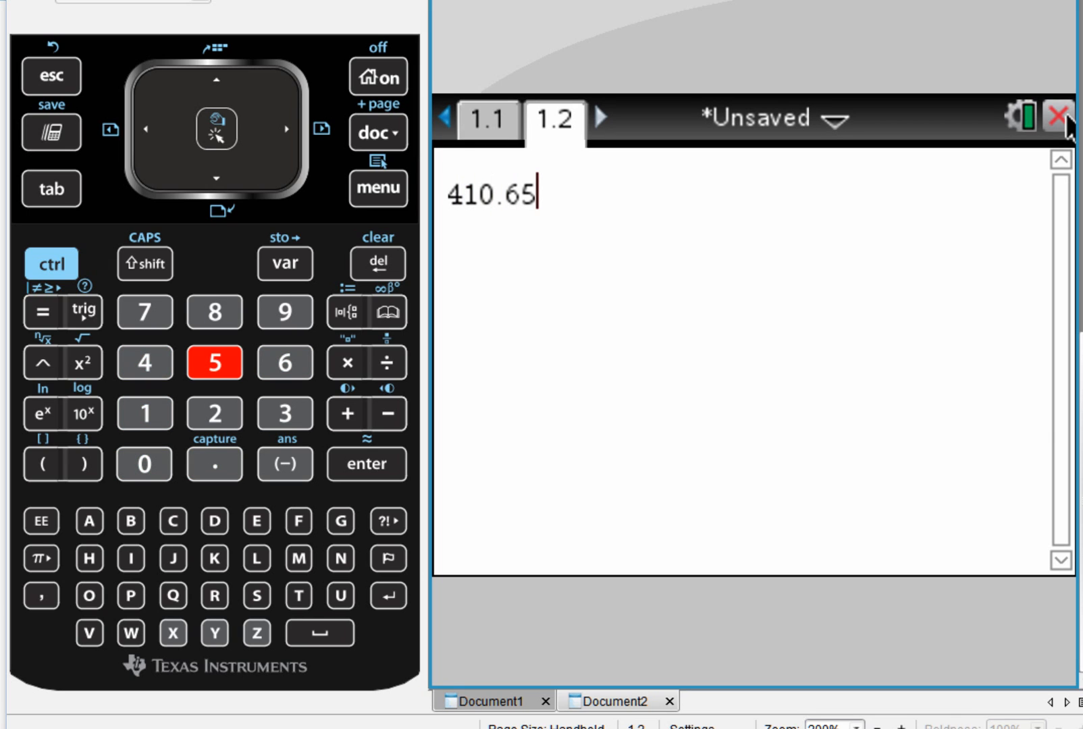
Step: Finish 410.65*48-15000 on the keypad and evaluate it to 4711.2
{"action": "left_click", "coordinate": [348, 361]}
{"action": "type", "text": "· 48−15000"}
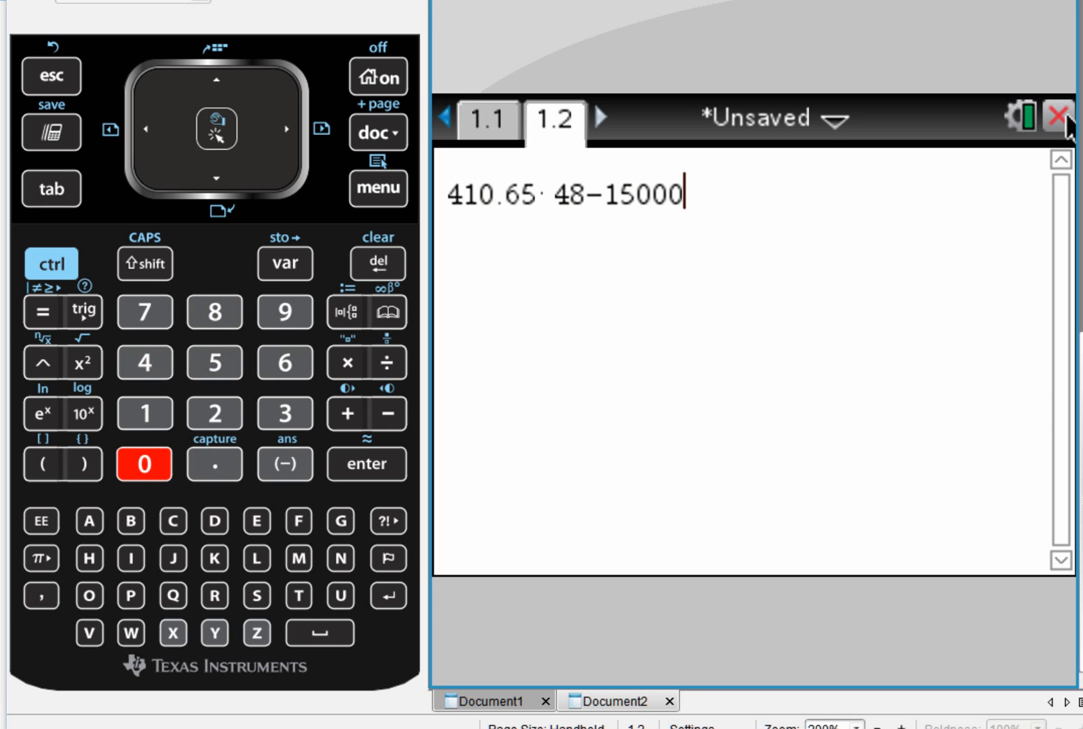
{"action": "left_click", "coordinate": [366, 464]}
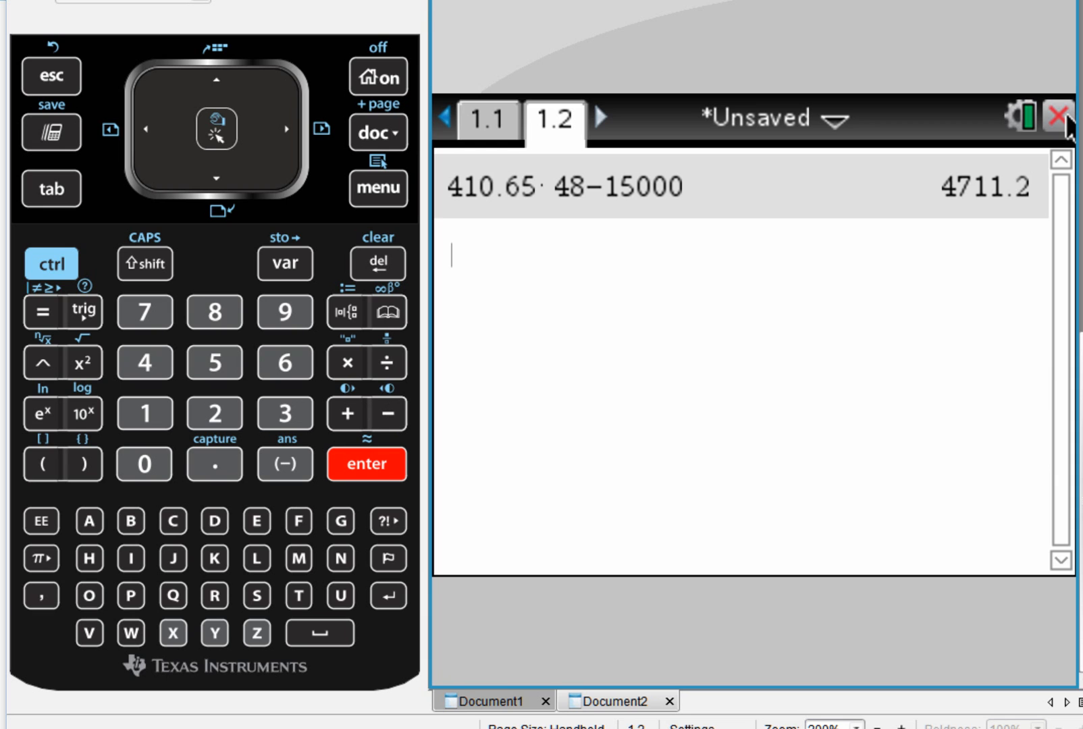